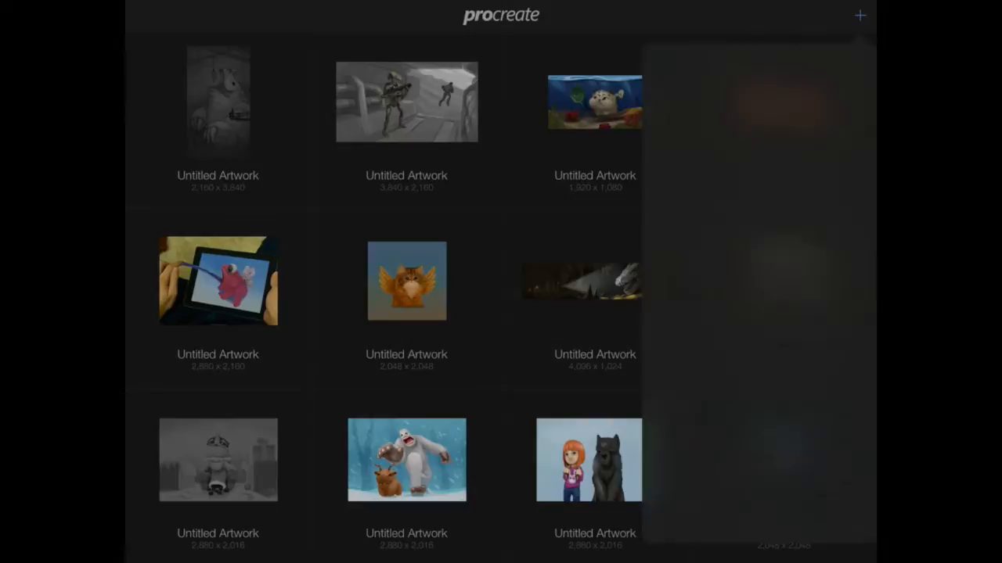
# Start a new custom canvas from the Gallery and begin entering its width, with height 2160 px.
pyautogui.click(860, 16)
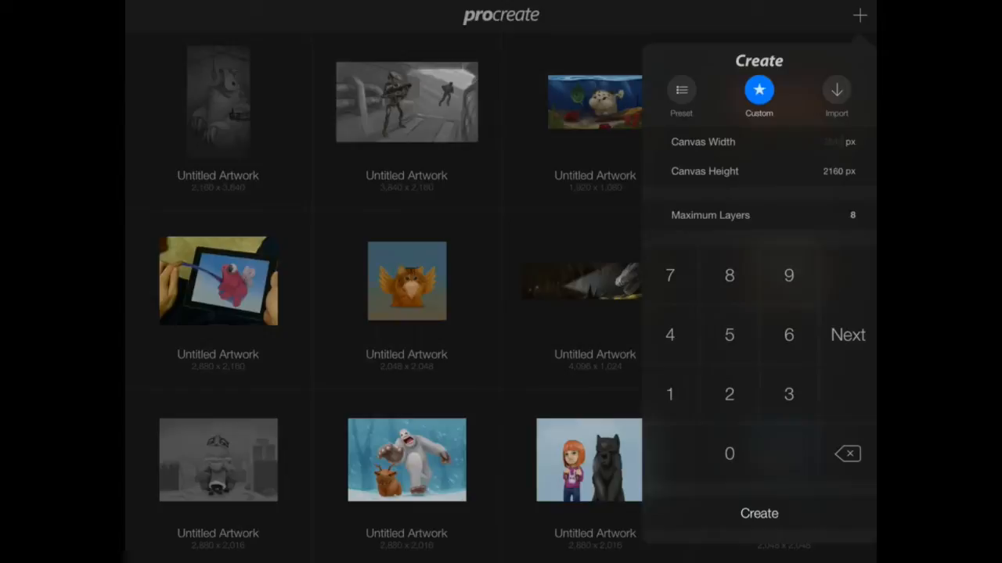
pyautogui.click(848, 454)
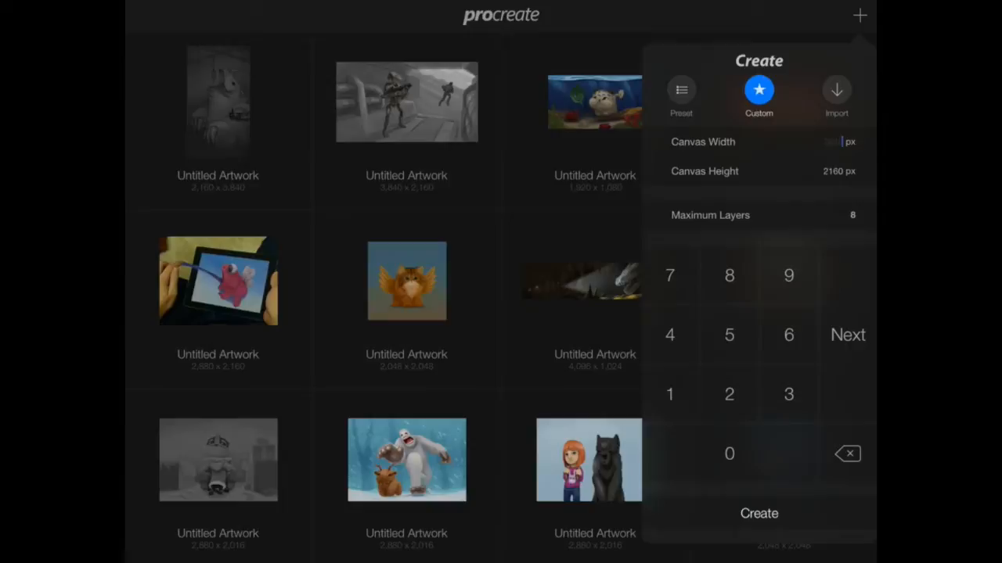
# Create the custom canvas and sketch a loose circle with a stroke trailing down to the right.
pyautogui.click(757, 513)
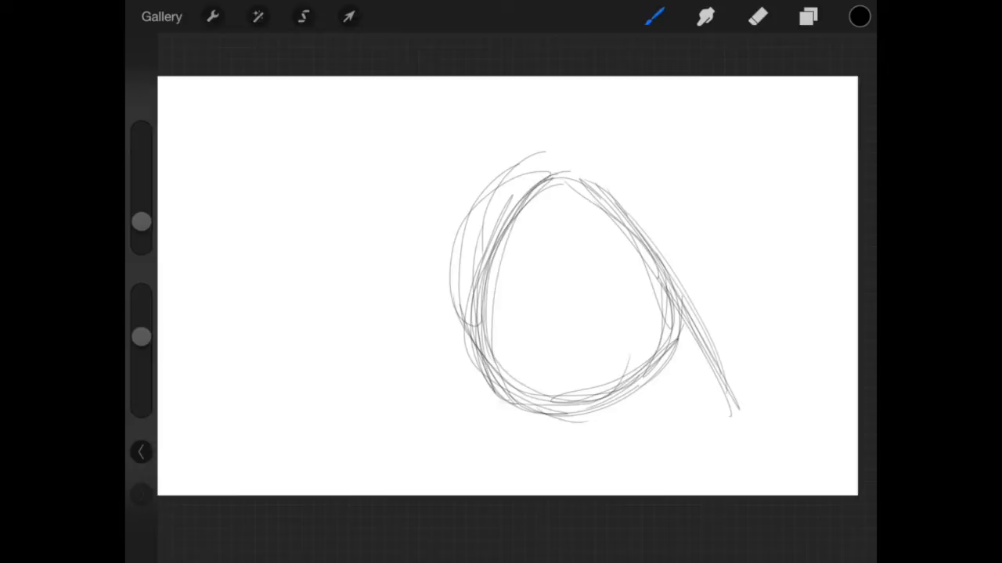
# Redraw the body as a rounded egg shape with a pointed tail rising from its upper right.
pyautogui.click(757, 16)
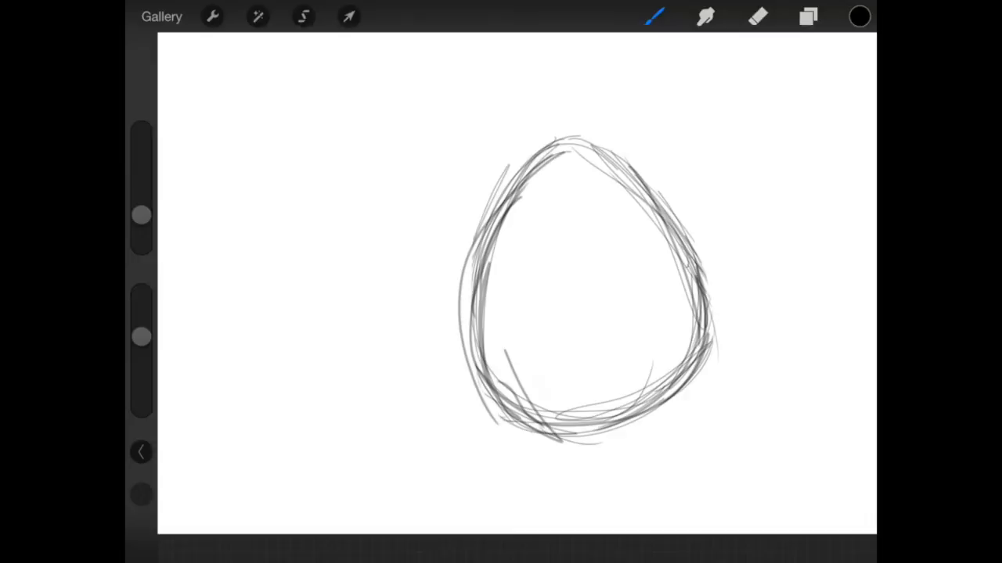
pyautogui.click(348, 16)
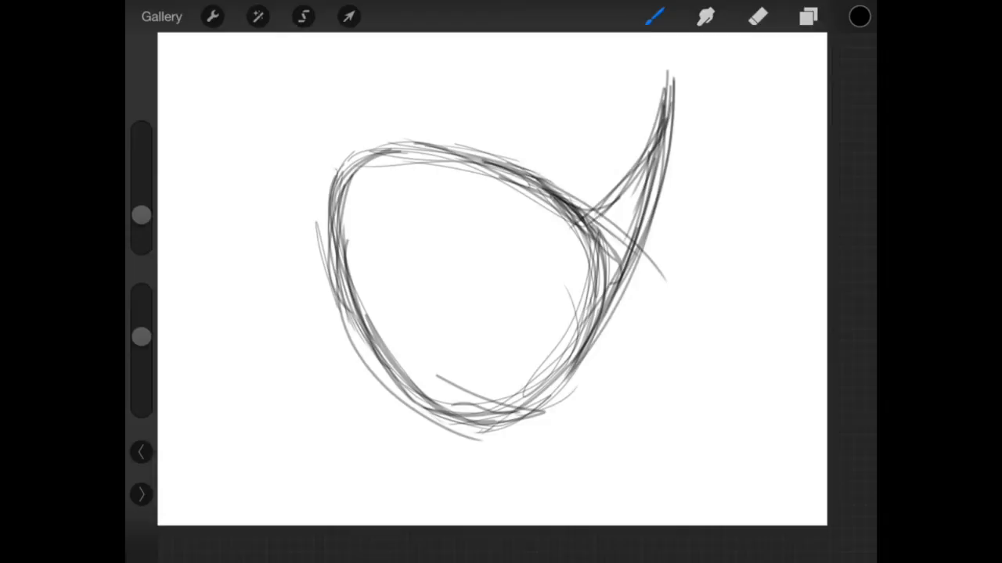
# Draw a curved wing across the body and a round head circle at its upper left.
pyautogui.moveTo(423, 250); pyautogui.dragTo(563, 313)
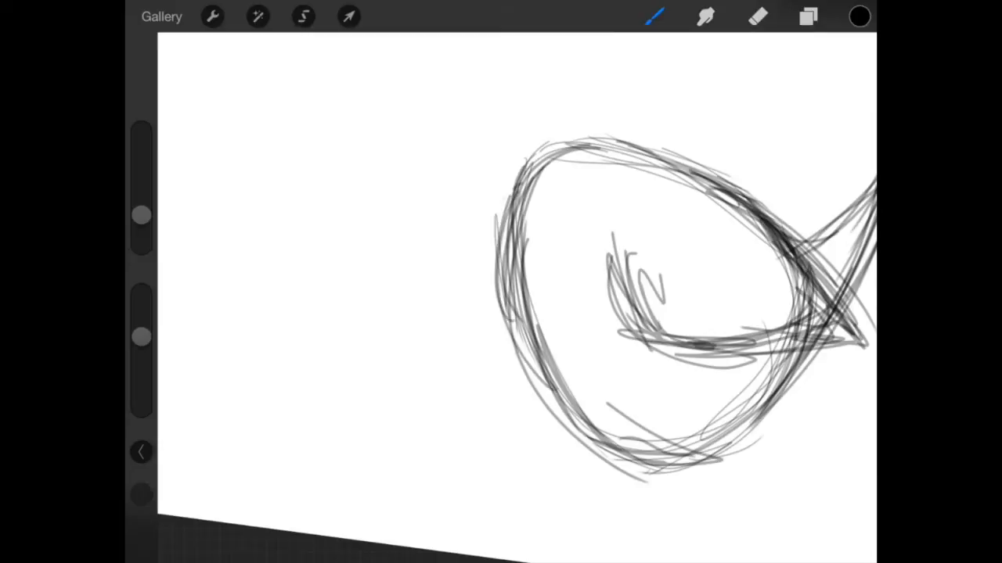
pyautogui.click(757, 16)
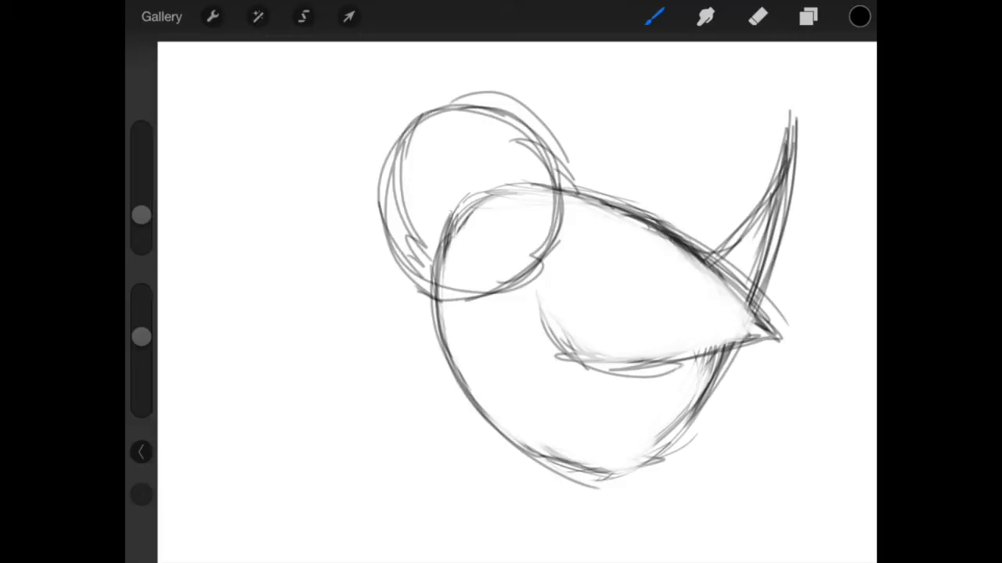
# Firm up the head outline, erase the overlapping body lines so head and back merge smoothly.
pyautogui.click(758, 16)
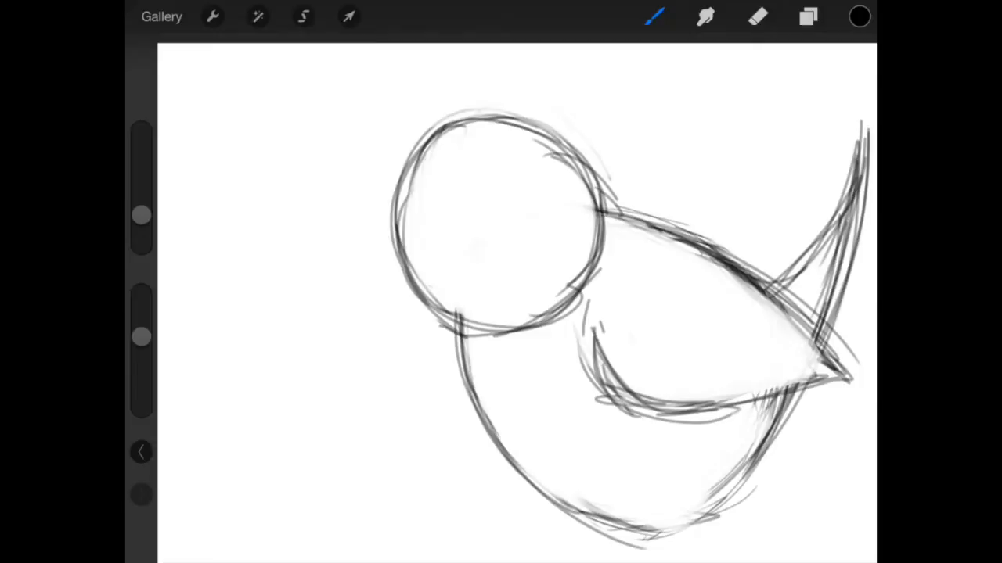
pyautogui.click(758, 16)
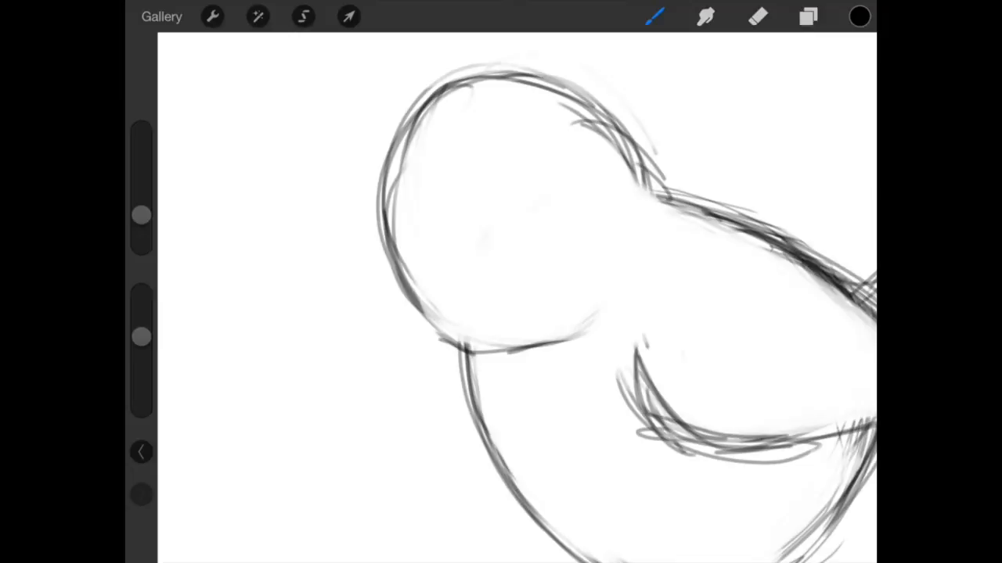
pyautogui.click(304, 15)
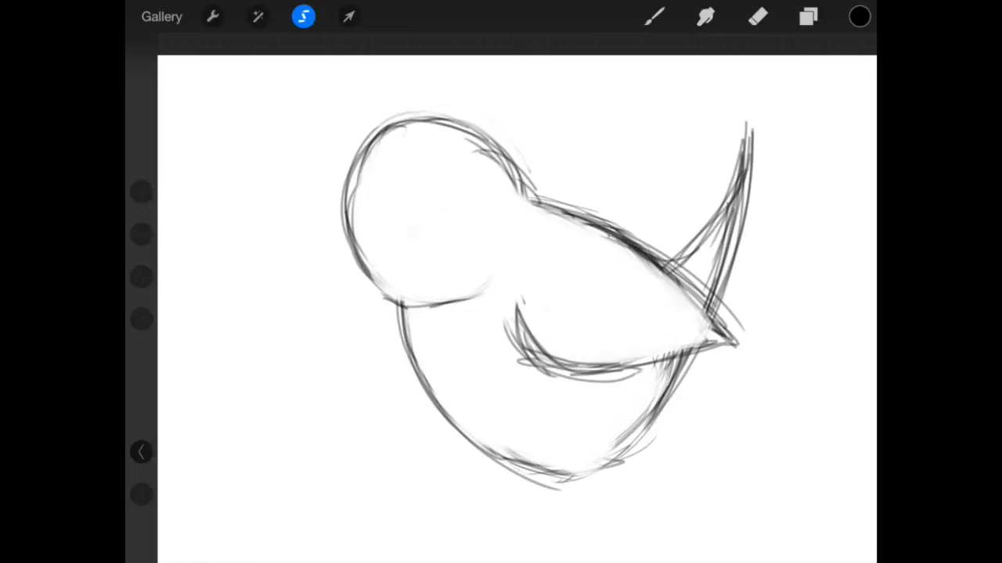
# Redraw the head rounder over a chubbier body and outline a bold circular eye socket.
pyautogui.click(348, 16)
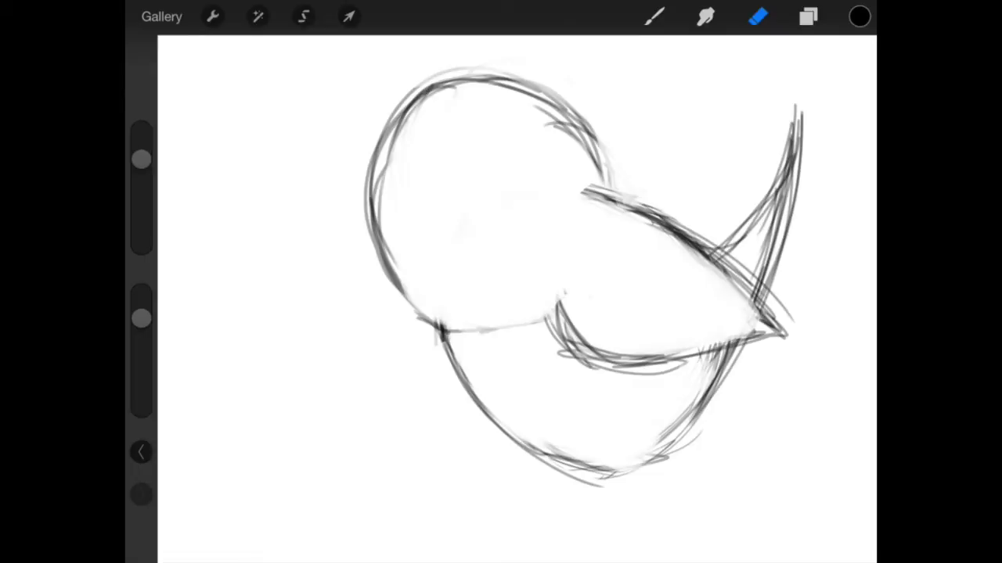
pyautogui.click(654, 16)
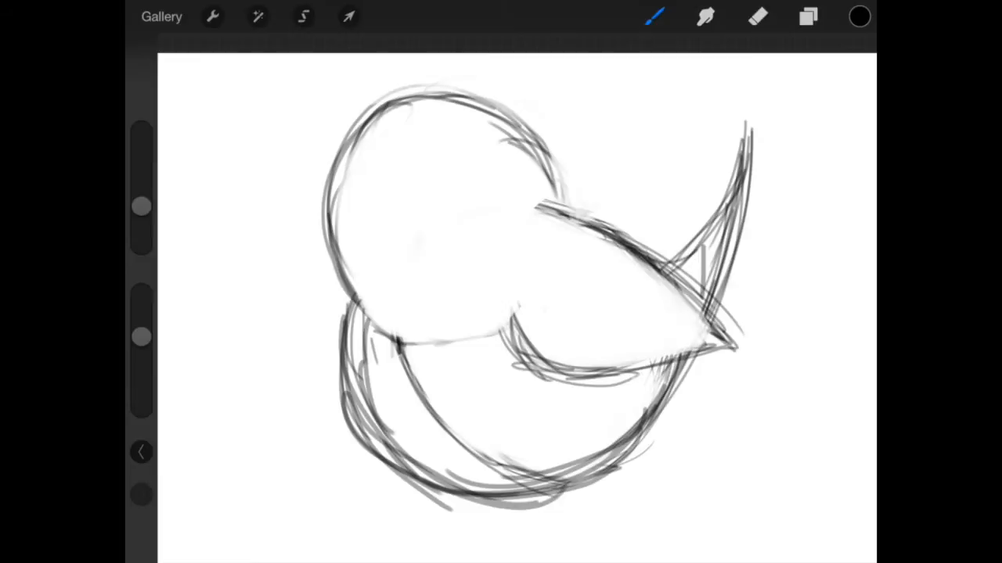
pyautogui.click(757, 16)
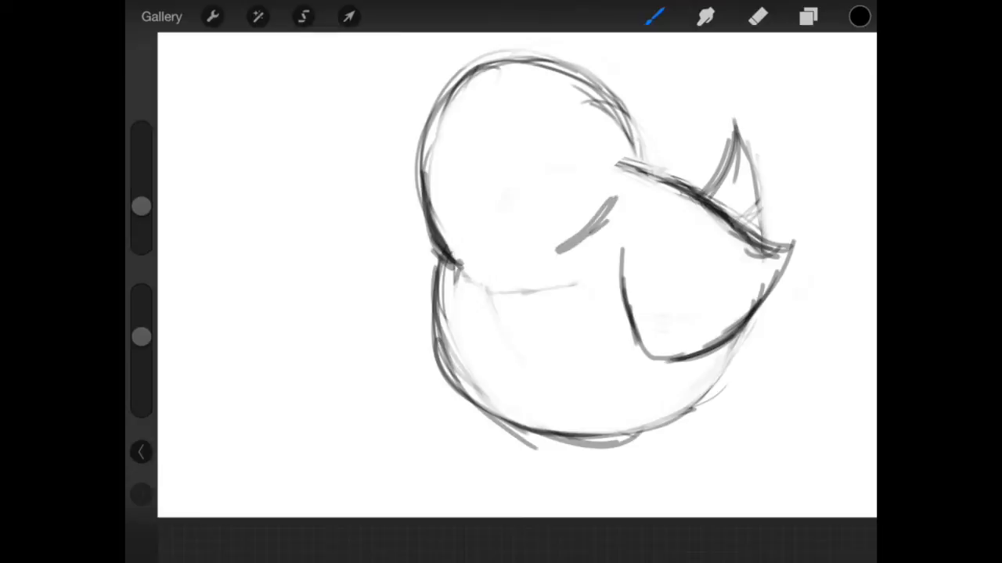
pyautogui.click(757, 15)
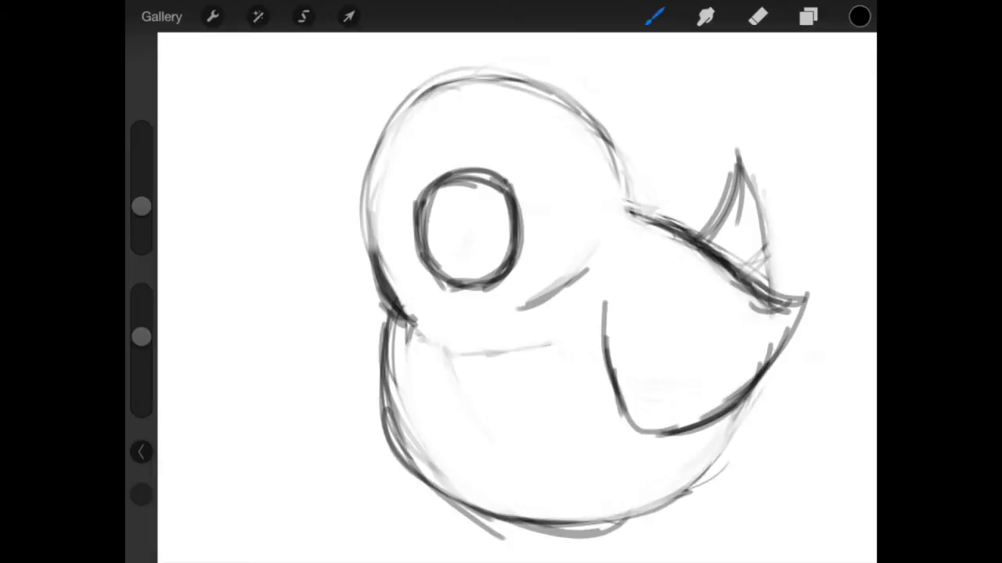
# Undo the last stroke, then sketch a broad beak and an oval eye socket with highlight marks.
pyautogui.click(141, 451)
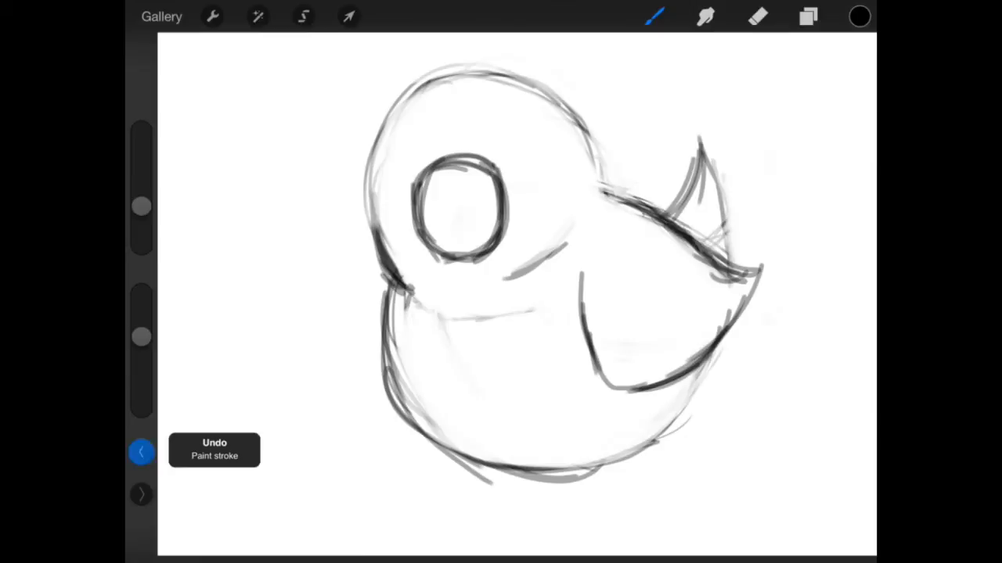
pyautogui.click(140, 452)
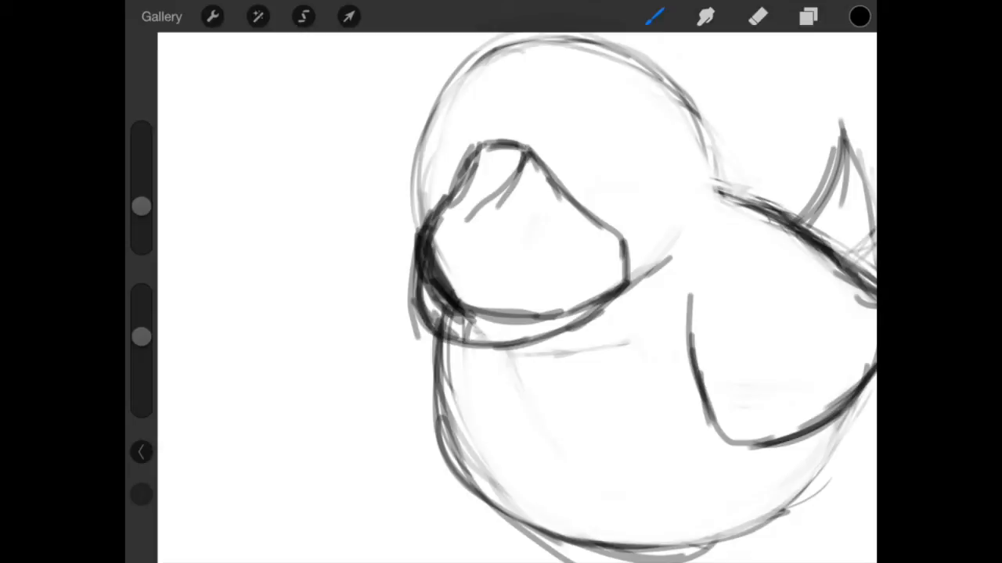
pyautogui.click(758, 16)
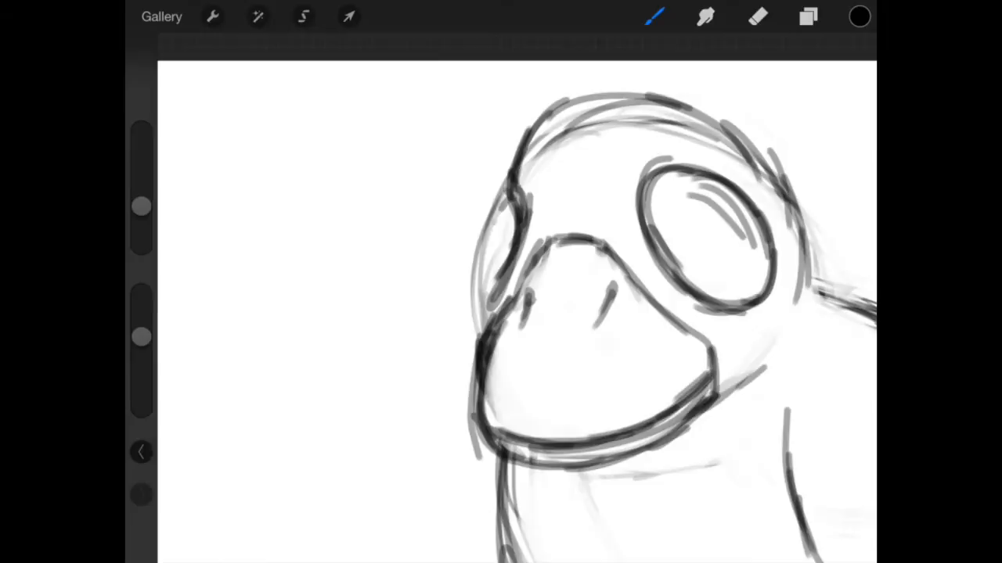
# Draw the open singing beak with shaded inside, puffy cheeks around it and the far eye outline.
pyautogui.click(757, 16)
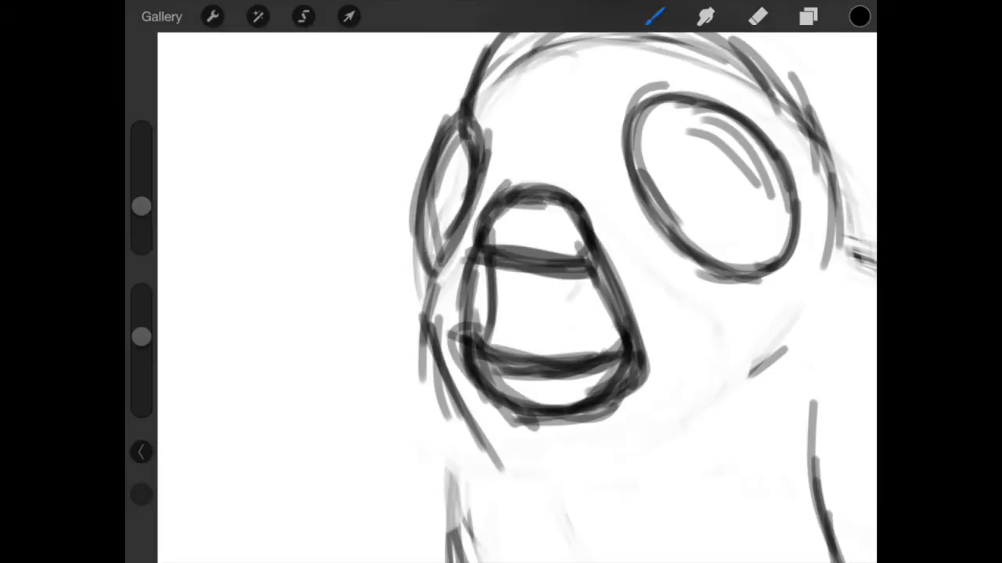
pyautogui.click(758, 16)
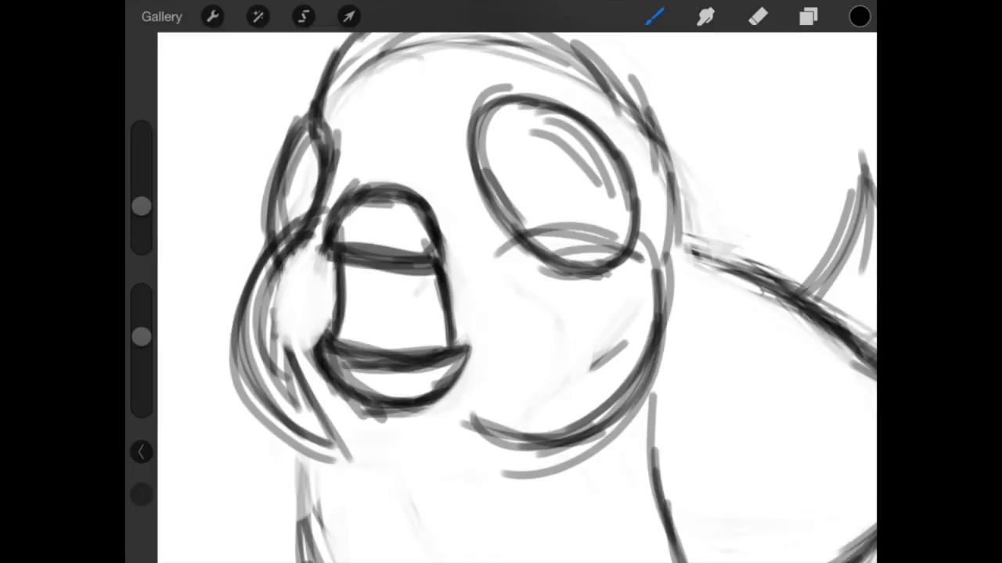
pyautogui.click(757, 16)
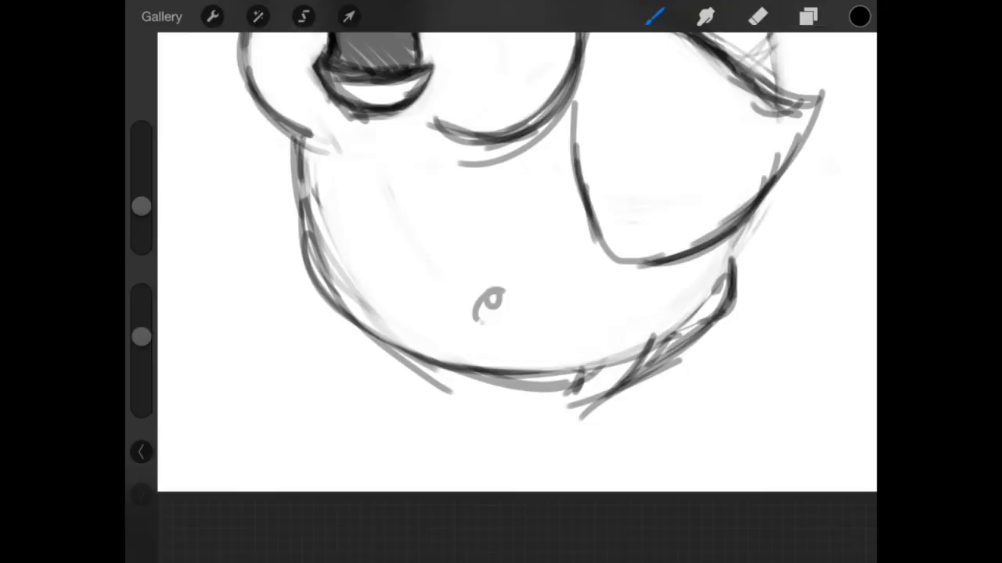
# Strengthen the lower body and wing lines and hatch light shading inside the beak and eyes.
pyautogui.click(757, 16)
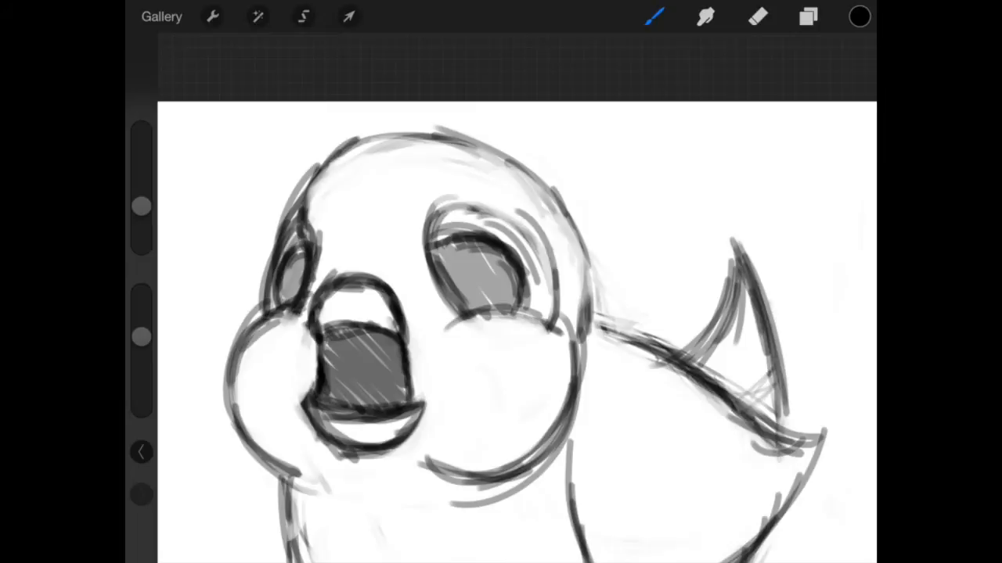
# Sketch chunky clawed feet gripping a branch under the belly with motion lines trailing left.
pyautogui.click(757, 16)
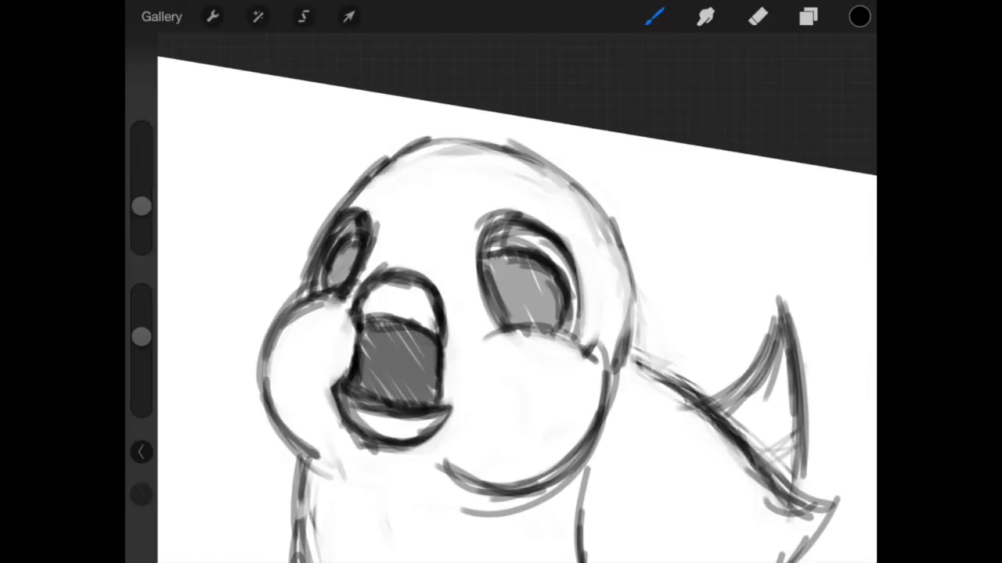
pyautogui.click(758, 15)
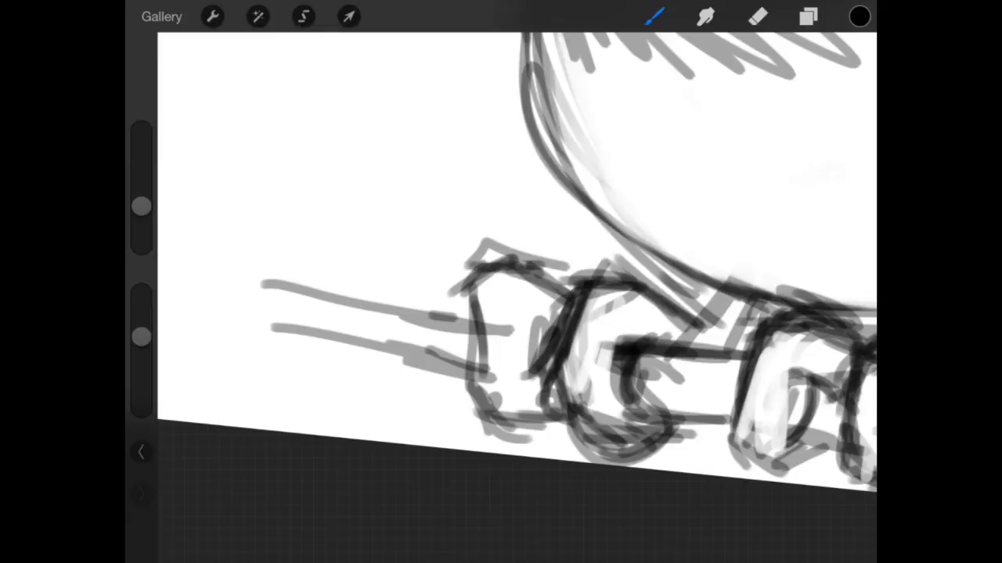
pyautogui.click(758, 16)
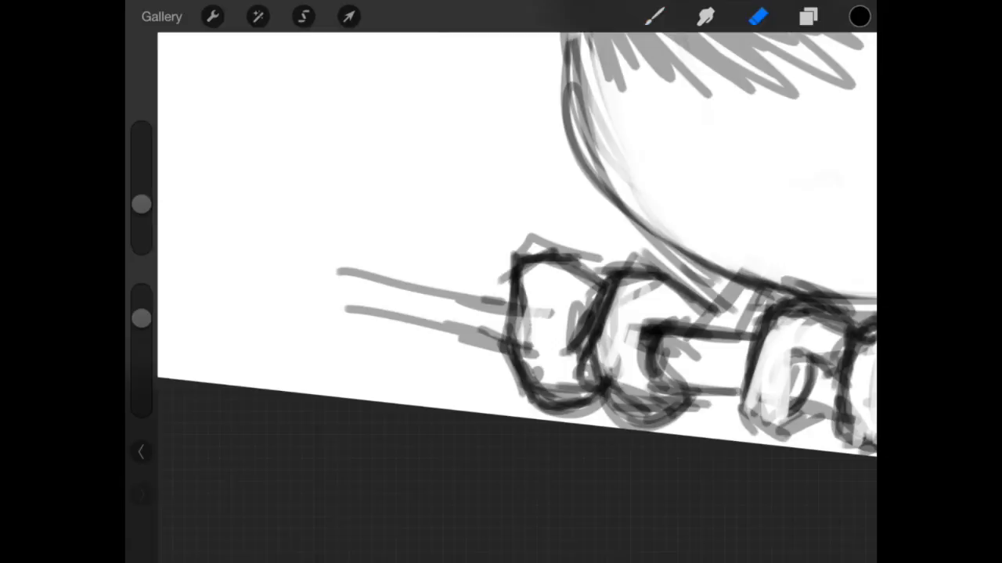